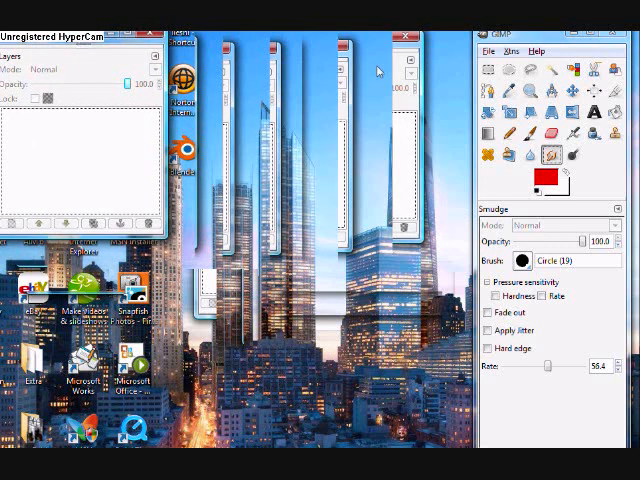
Step: Create a new blank image of about 320 by 300 pixels with a white background
click(490, 50)
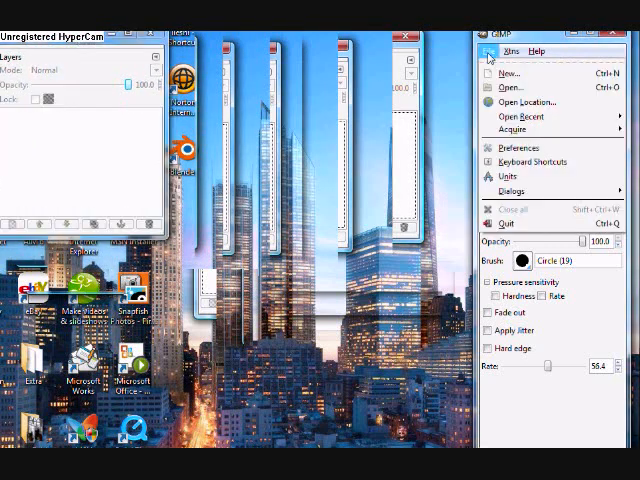
click(508, 72)
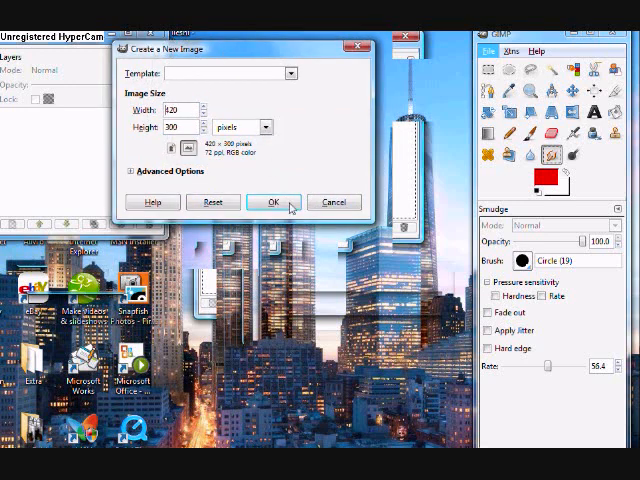
click(272, 200)
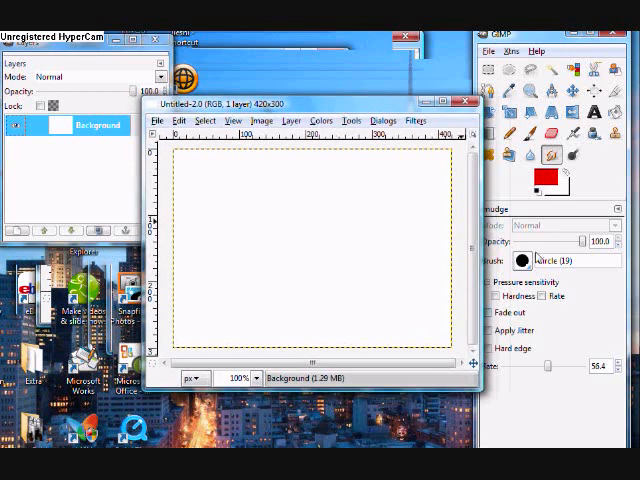
mouse_move(526, 132)
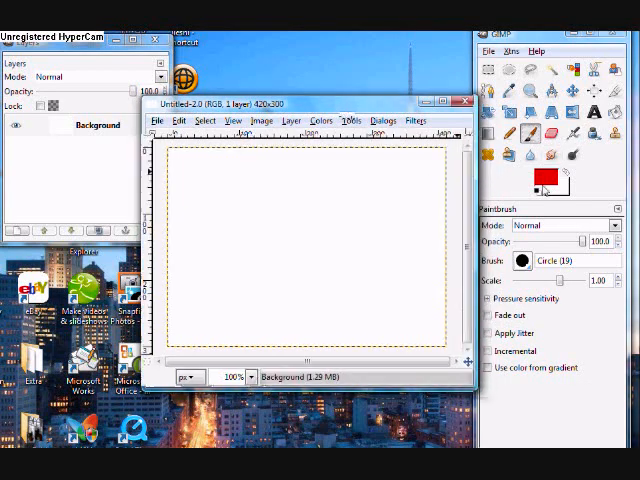
mouse_move(300, 250)
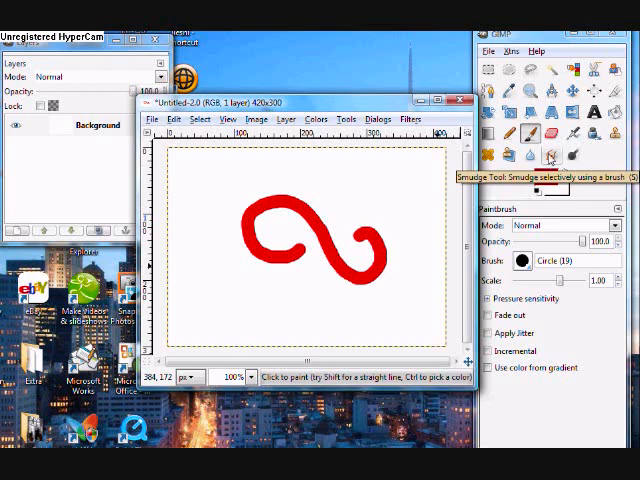
Step: Smudge the red swirl's right tail upward into a fading flame-like wisp
click(556, 152)
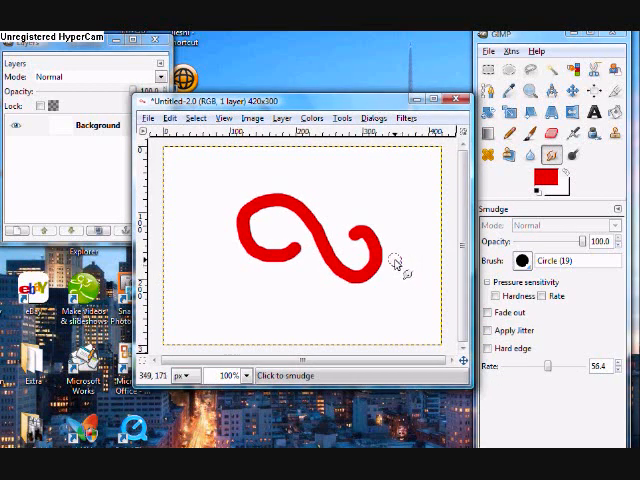
mouse_move(400, 256)
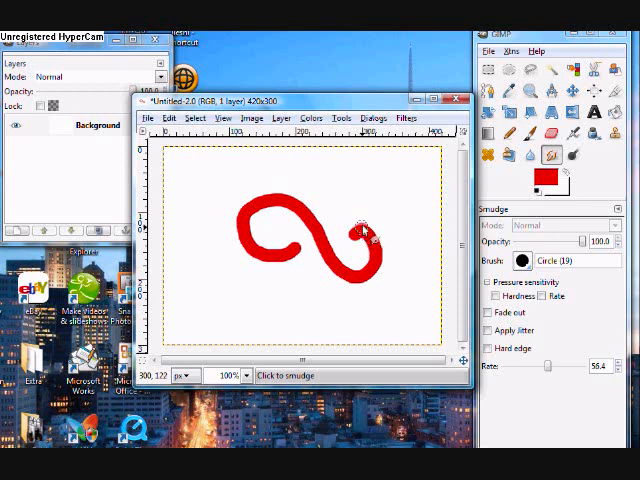
drag(368, 224, 356, 170)
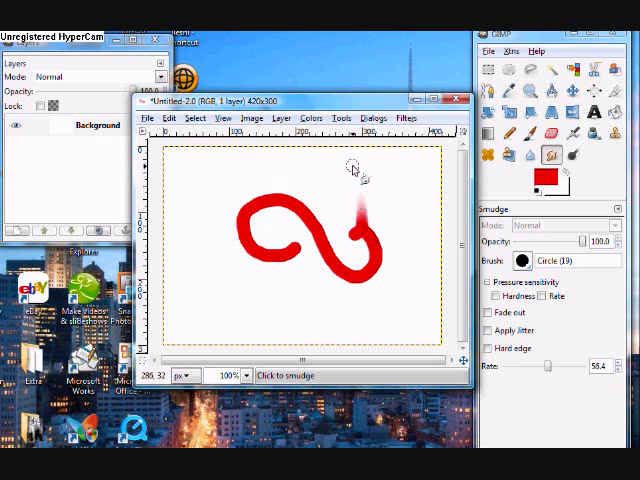
mouse_move(190, 288)
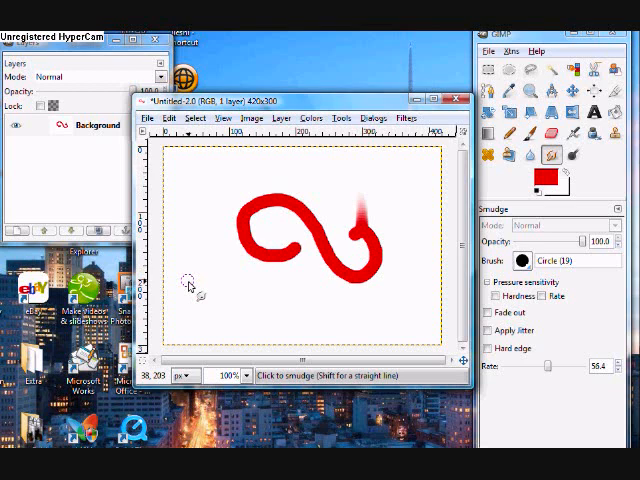
mouse_move(404, 270)
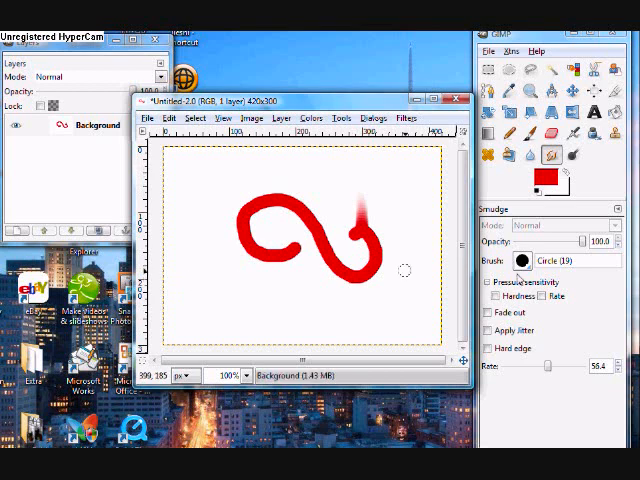
click(524, 260)
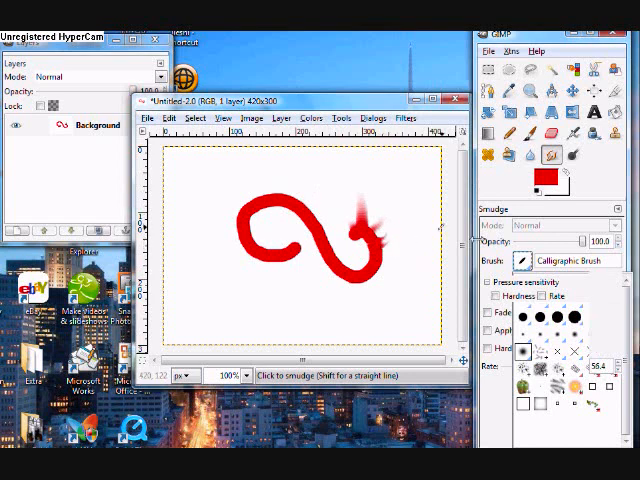
mouse_move(600, 280)
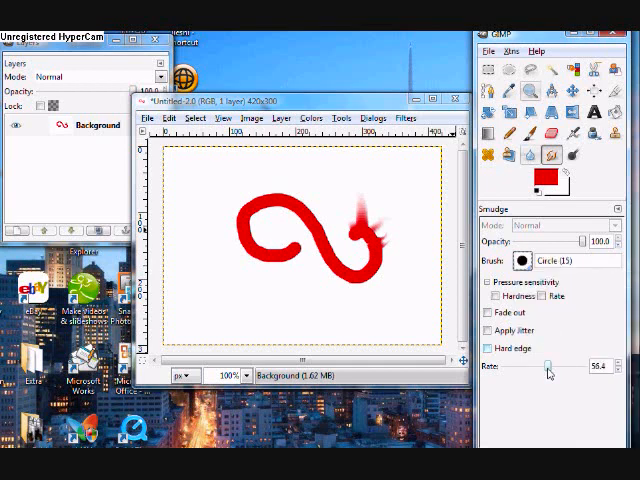
Step: Adjust the Smudge rate and pull the upper-left loop into billowing flame tongues
drag(548, 366, 544, 366)
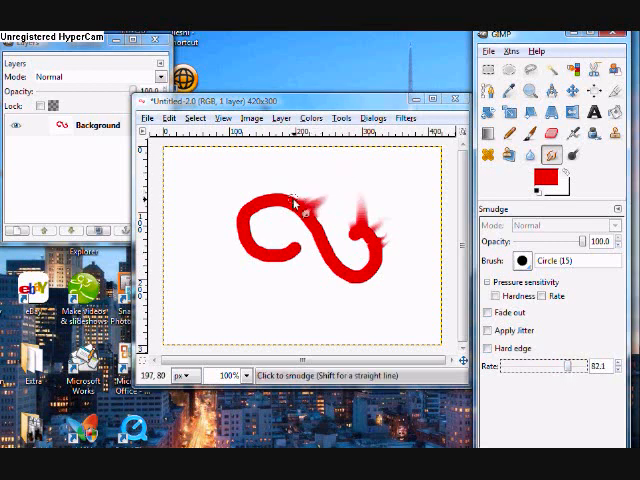
drag(296, 200, 360, 170)
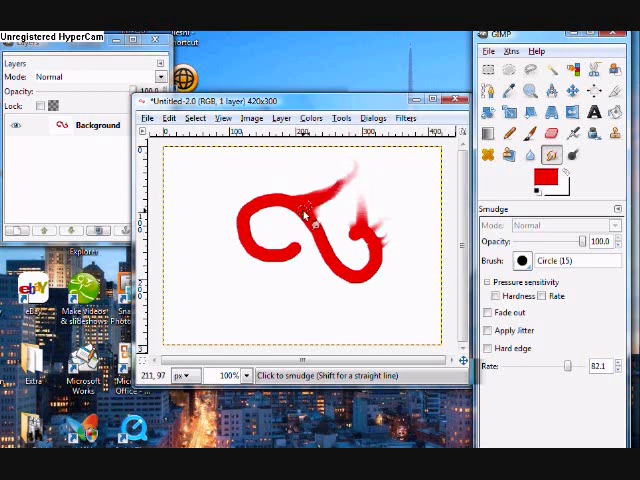
drag(310, 204, 348, 198)
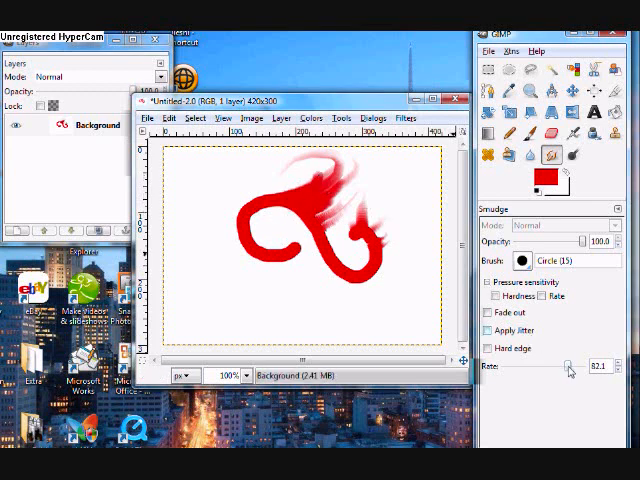
drag(570, 368, 544, 368)
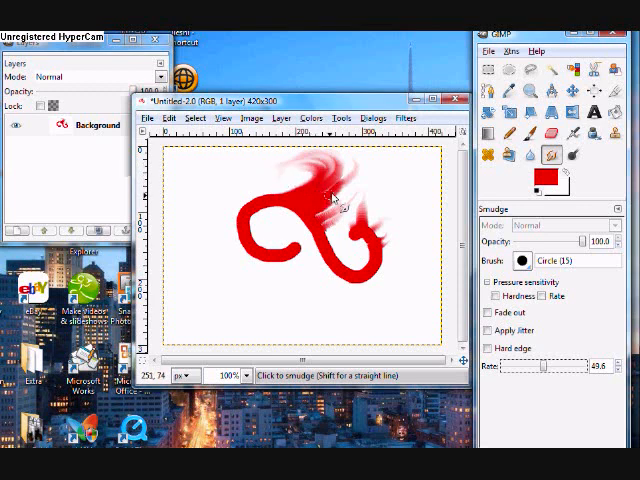
drag(332, 196, 324, 220)
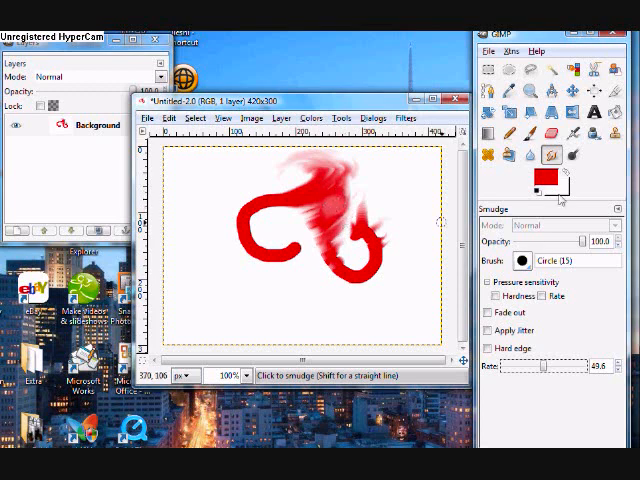
Step: Switch the paint colour to yellow and smudge it through the red swirl's left loop into orange highlights
click(540, 176)
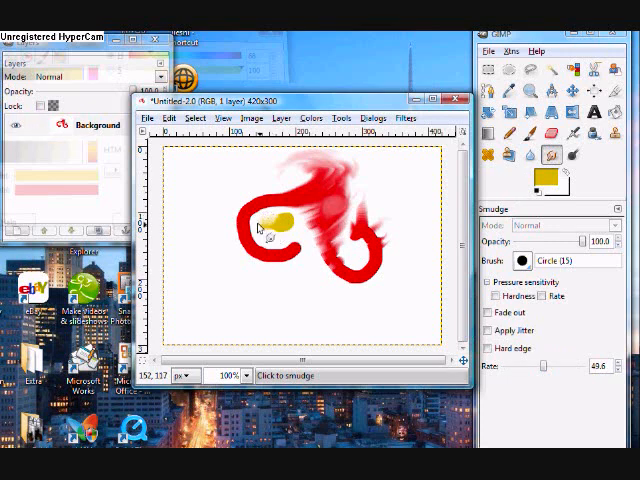
drag(264, 224, 284, 230)
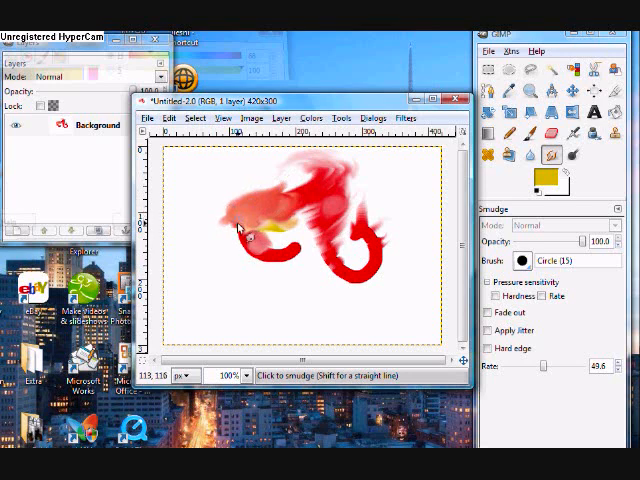
drag(240, 228, 258, 222)
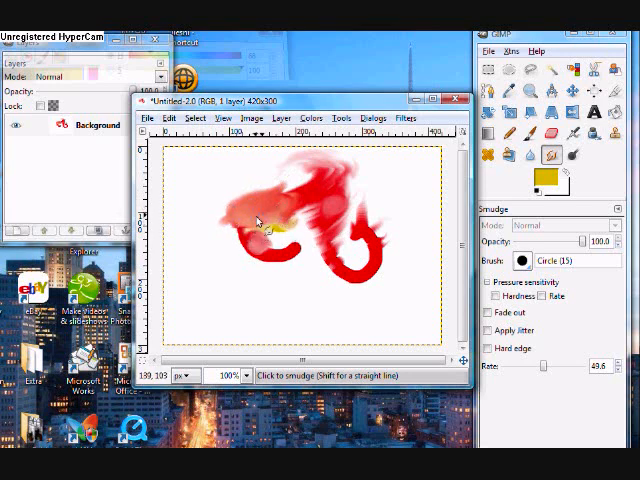
drag(256, 220, 308, 218)
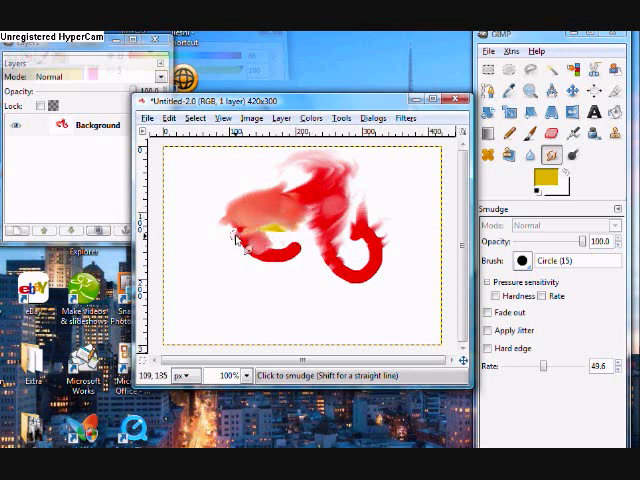
drag(236, 236, 316, 204)
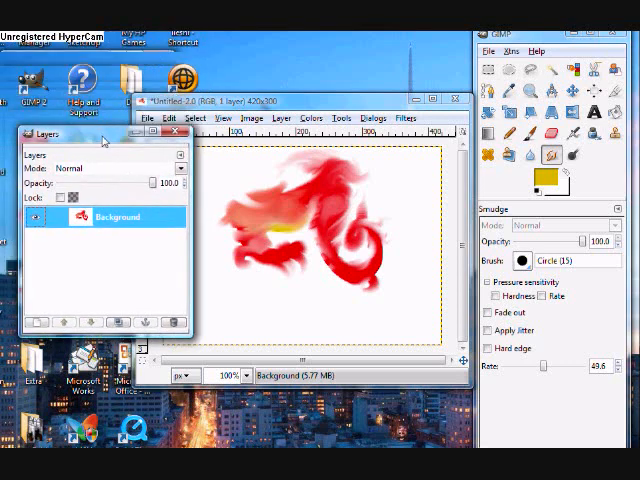
mouse_move(124, 272)
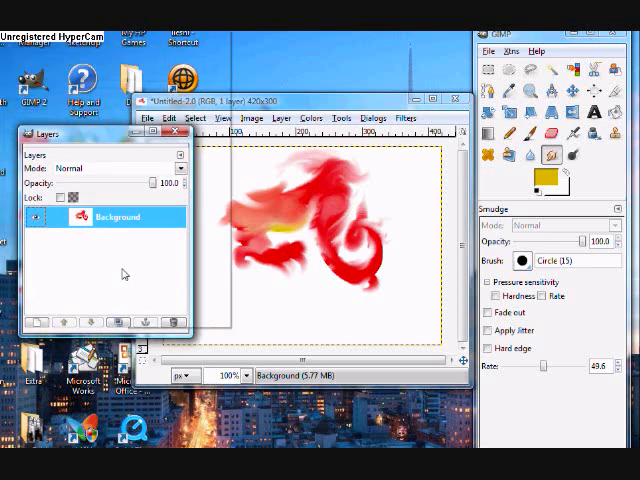
Step: Add a transparent layer named New Layer above the Background layer
right_click(116, 216)
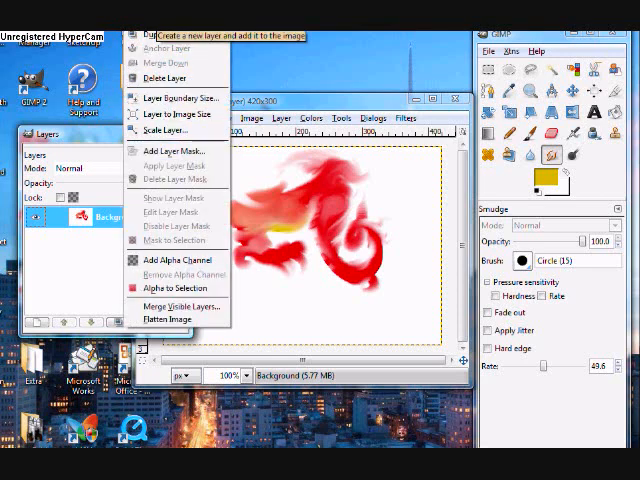
click(160, 30)
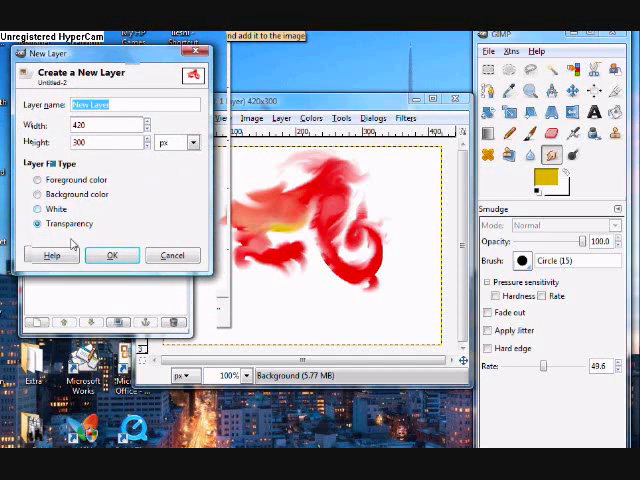
mouse_move(86, 228)
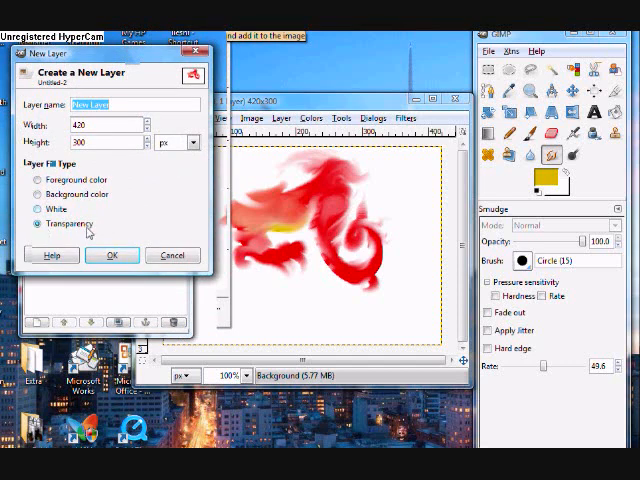
mouse_move(78, 228)
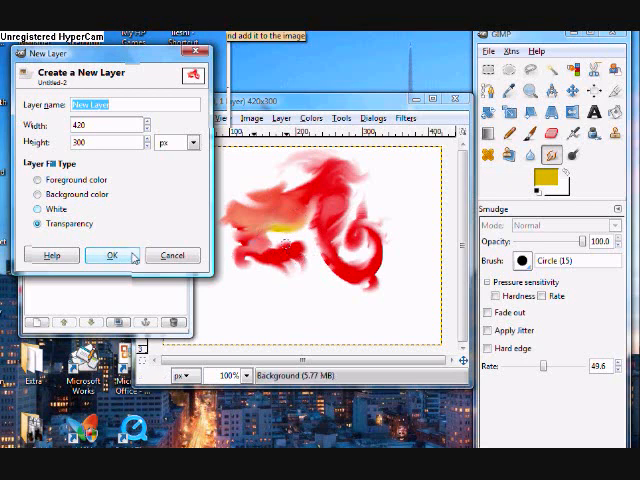
click(112, 256)
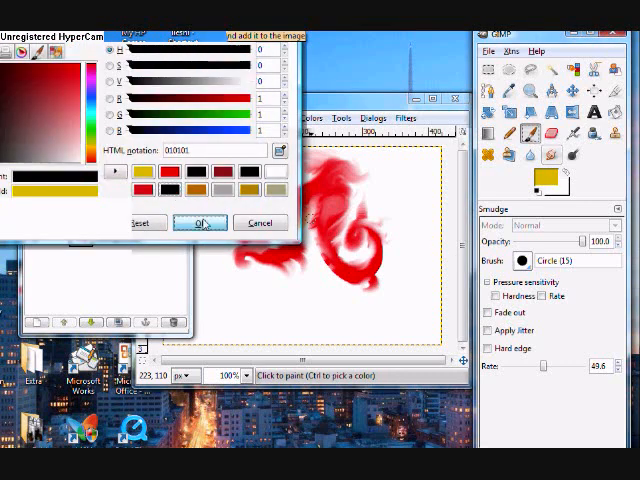
Step: Set the foreground colour to black (000000) for painting on the new layer
click(200, 224)
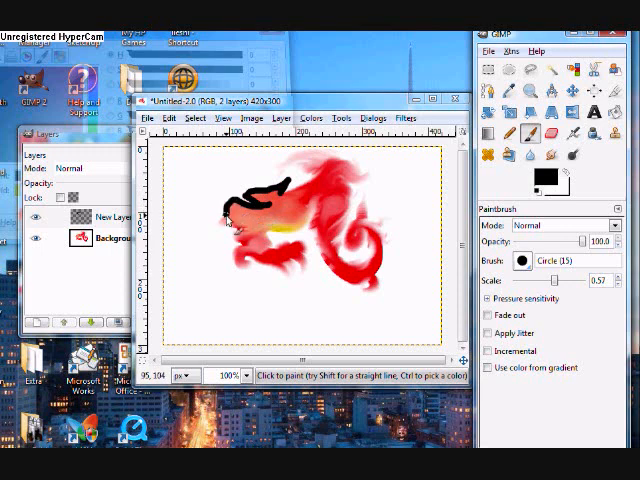
Step: Paint black strokes over the flame's left end and smudge them into dark wispy tongues
drag(230, 216, 230, 240)
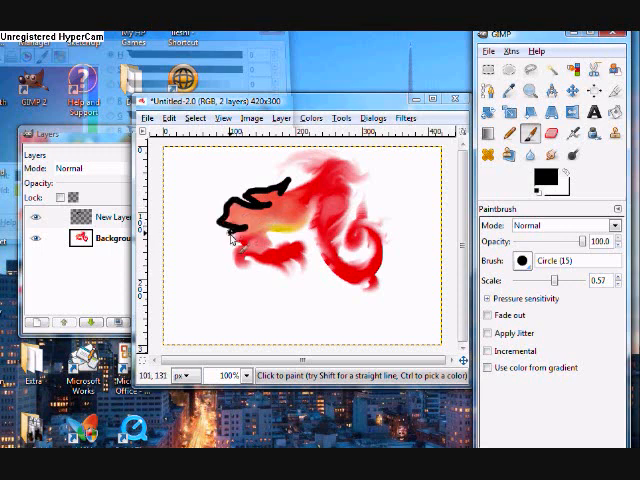
mouse_move(542, 178)
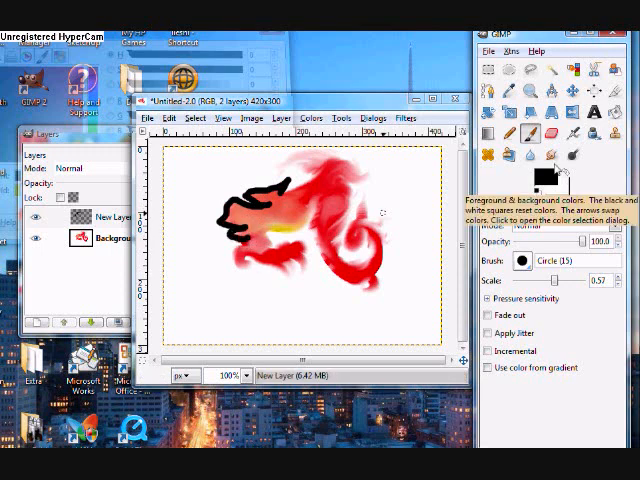
click(552, 154)
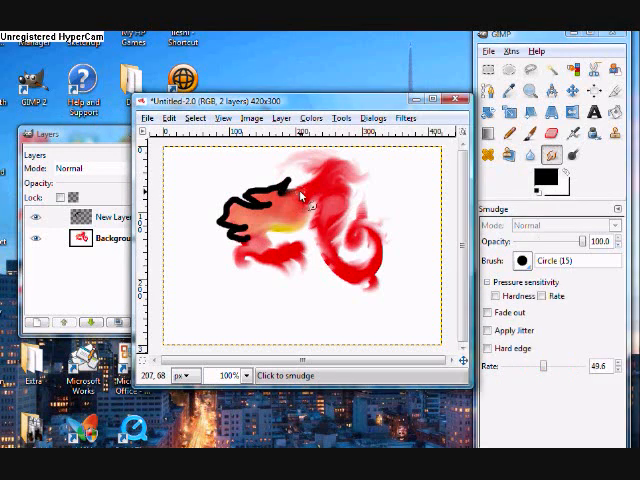
drag(300, 196, 336, 172)
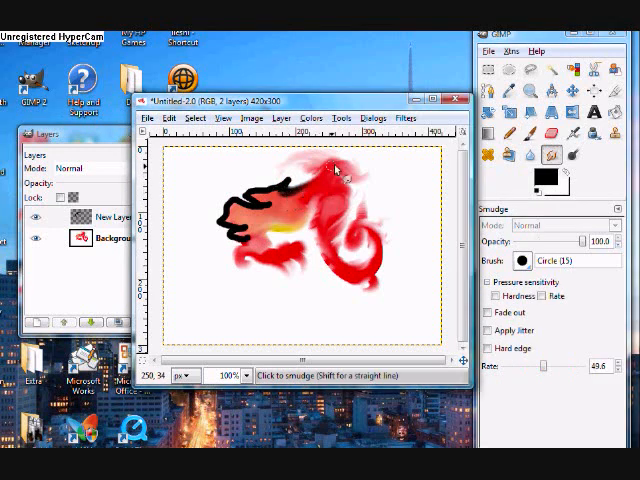
drag(340, 168, 284, 180)
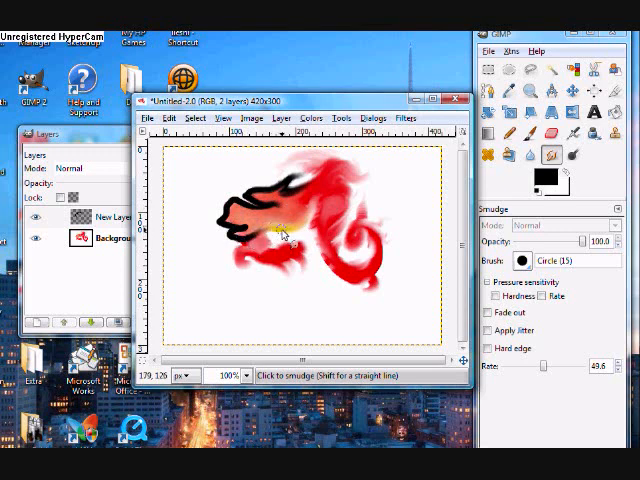
drag(284, 232, 396, 240)
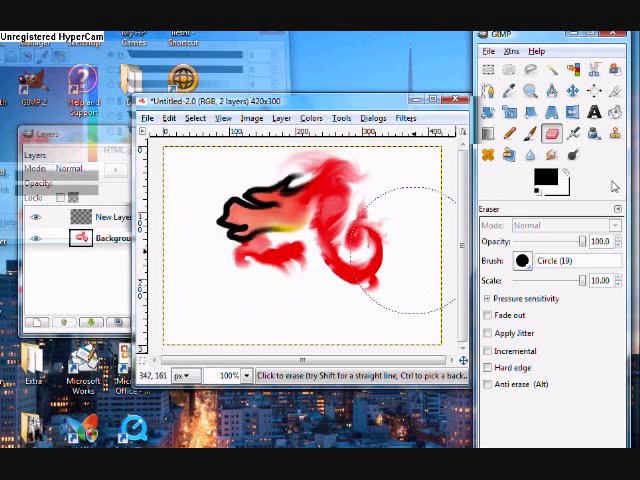
Step: Switch the foreground colour to blue for the next strokes
click(528, 136)
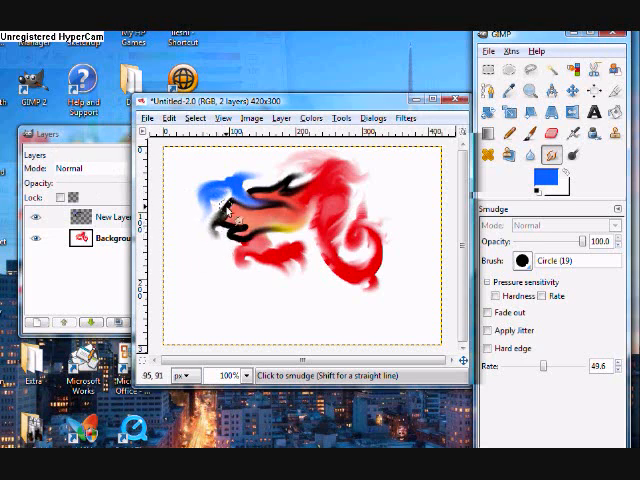
Step: Smudge the blue strokes at the flame's left end into soft swirls among the black wisps
drag(216, 204, 230, 196)
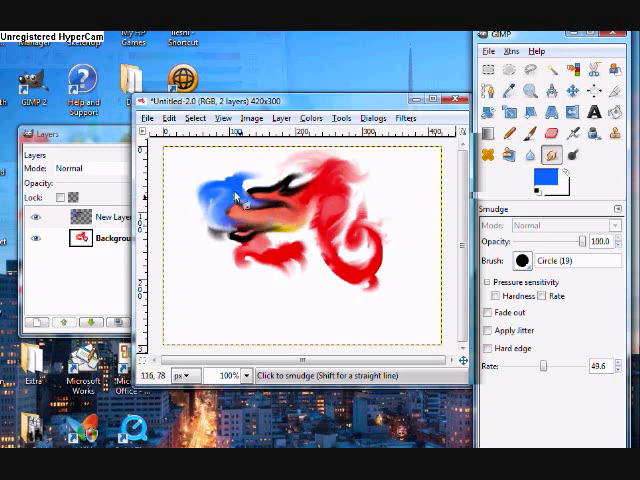
drag(236, 196, 228, 192)
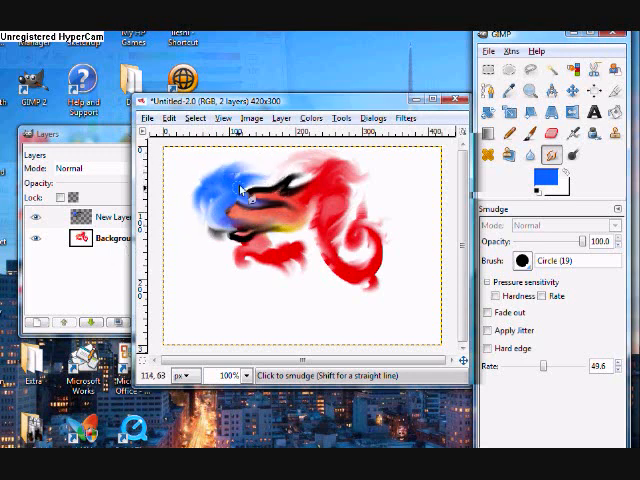
drag(244, 190, 220, 256)
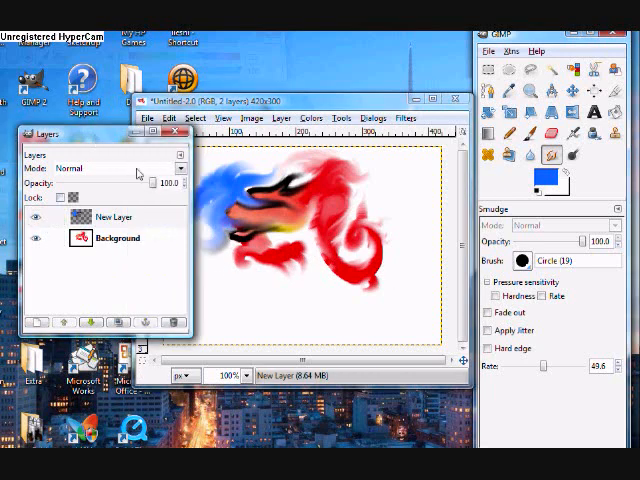
Step: Fade the top layer's opacity to about 61 percent and back to 100, then hide the Background layer
drag(176, 188, 150, 188)
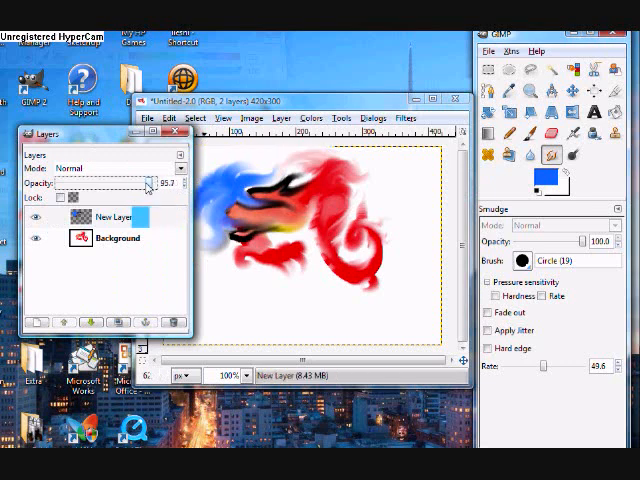
drag(160, 184, 112, 184)
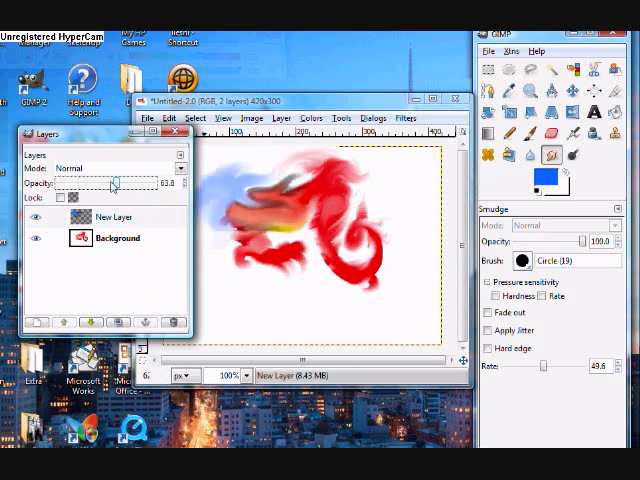
drag(112, 184, 136, 184)
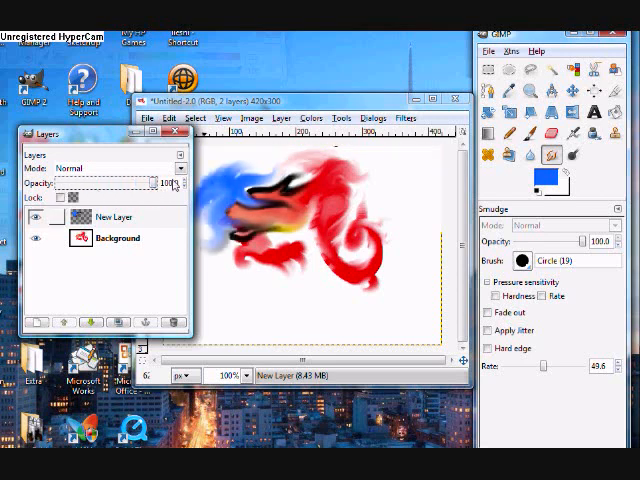
click(40, 216)
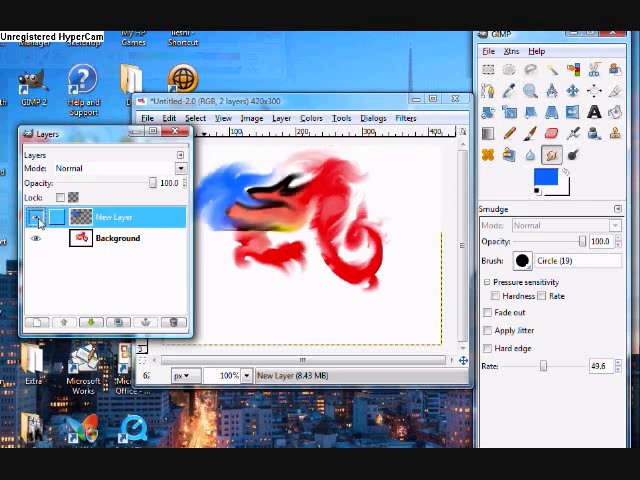
click(40, 238)
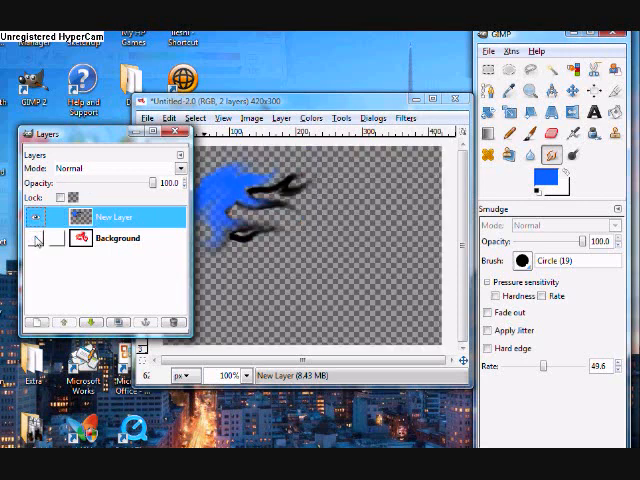